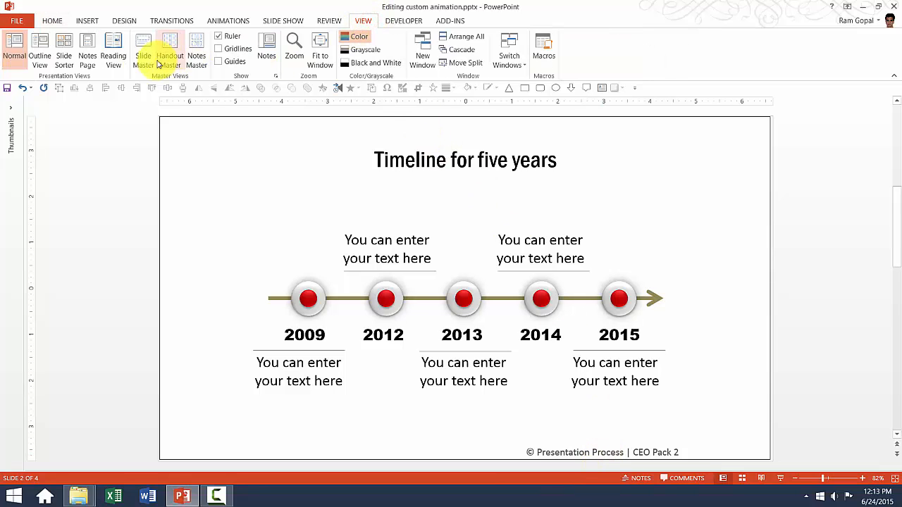
Open Slide Master view and select the © Presentation Process footer text on the master.
click(143, 49)
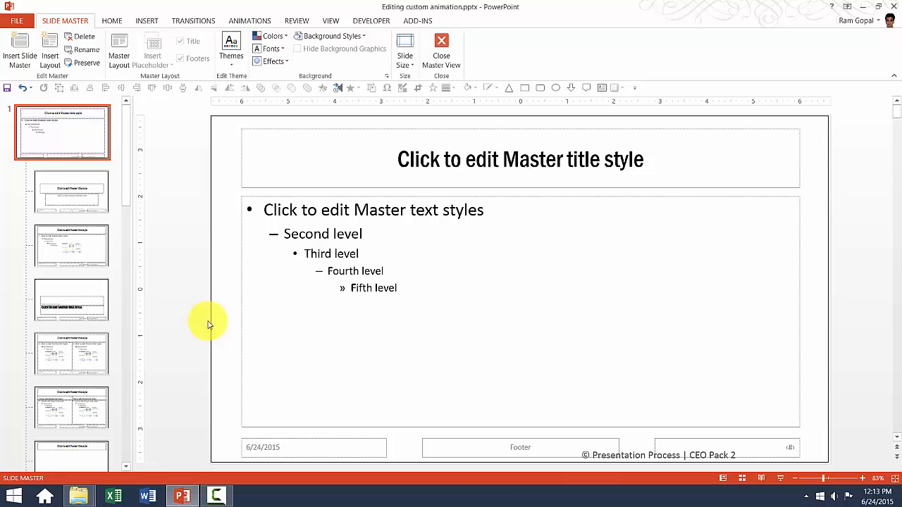
click(642, 454)
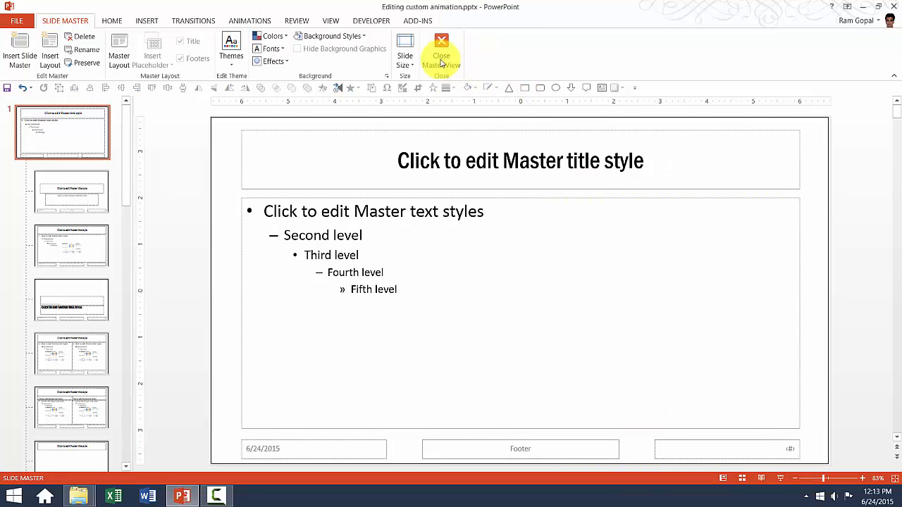
Close Master View and check timeline slides 3 and 2 for the removed copyright footer.
click(441, 53)
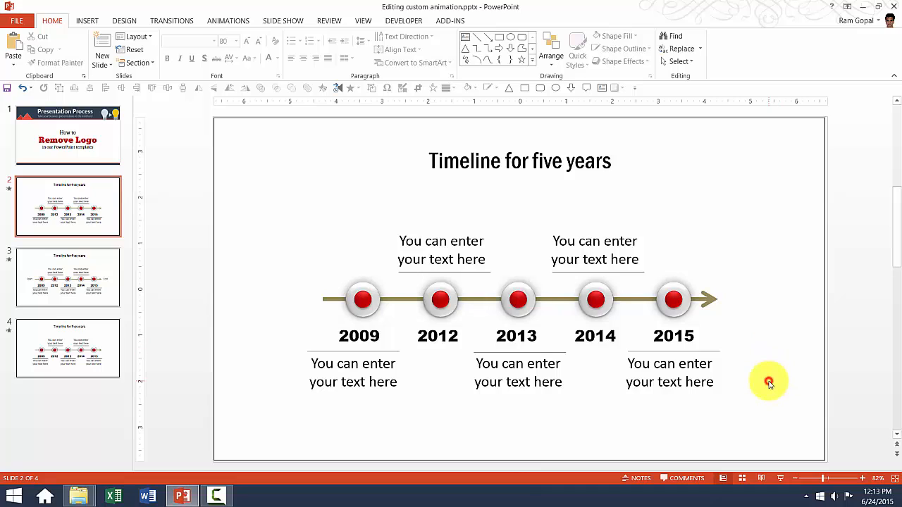
click(67, 277)
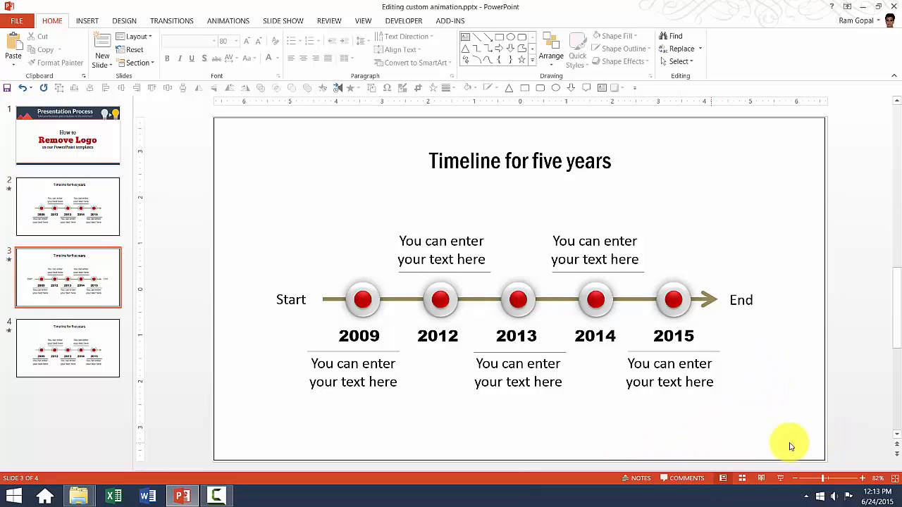
mouse_move(831, 433)
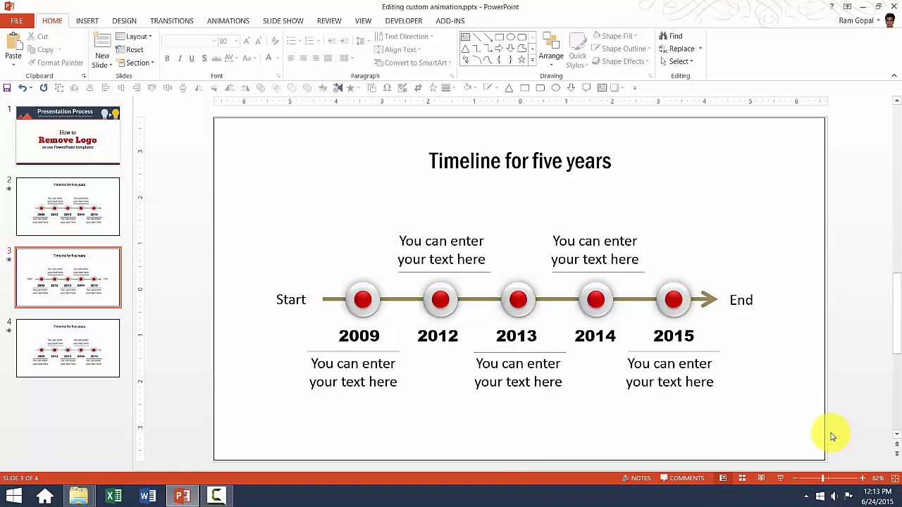
click(68, 206)
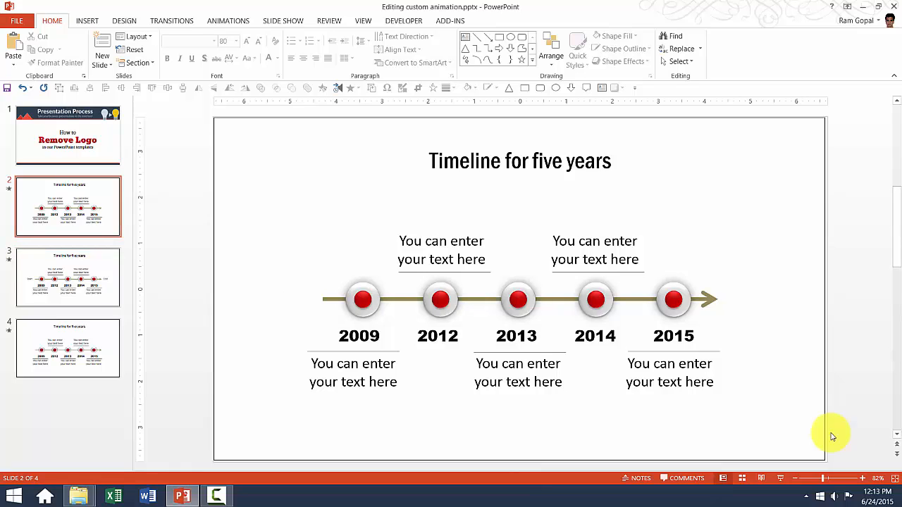
mouse_move(375, 447)
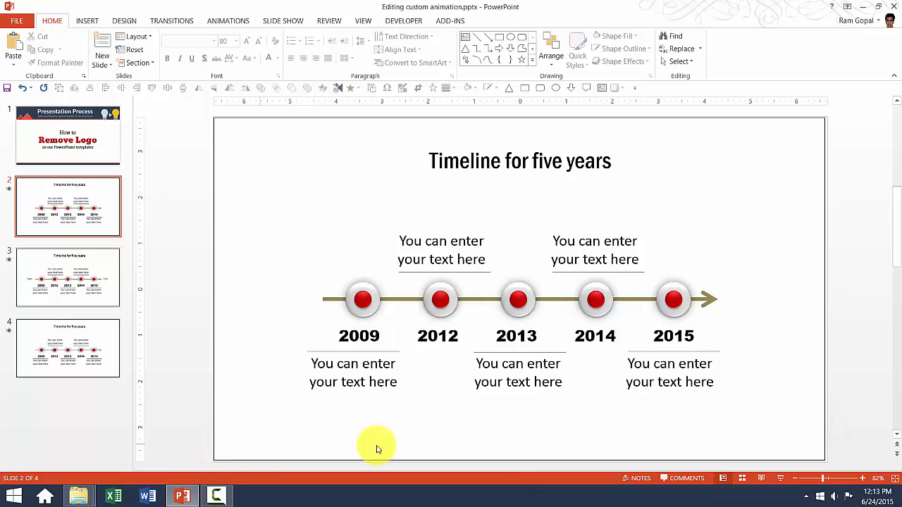
mouse_move(857, 435)
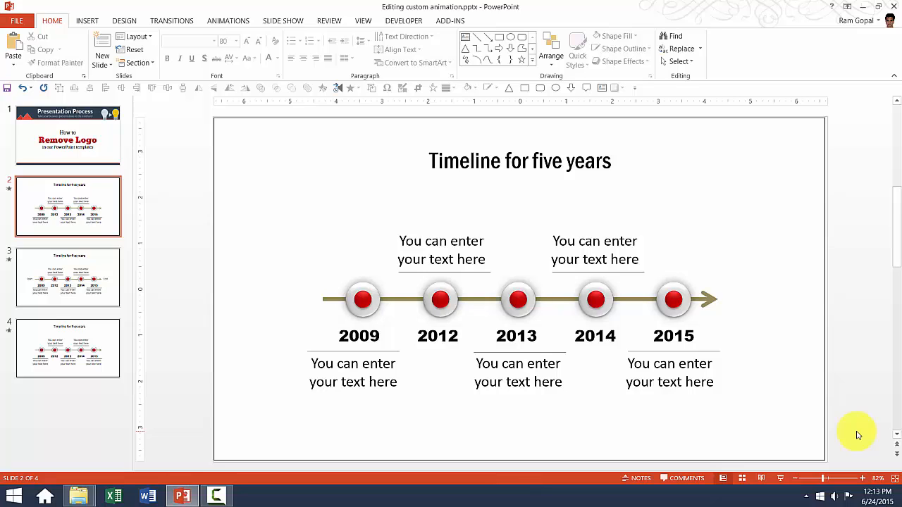
mouse_move(702, 455)
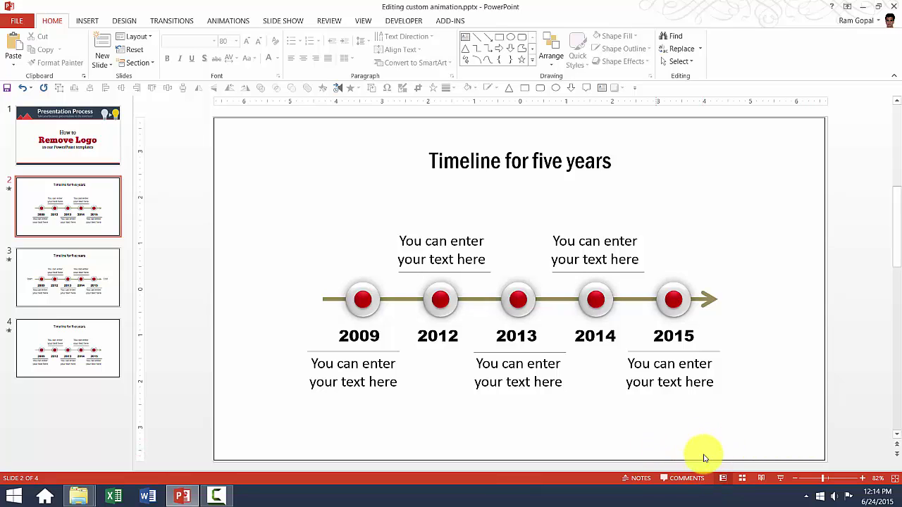
click(362, 20)
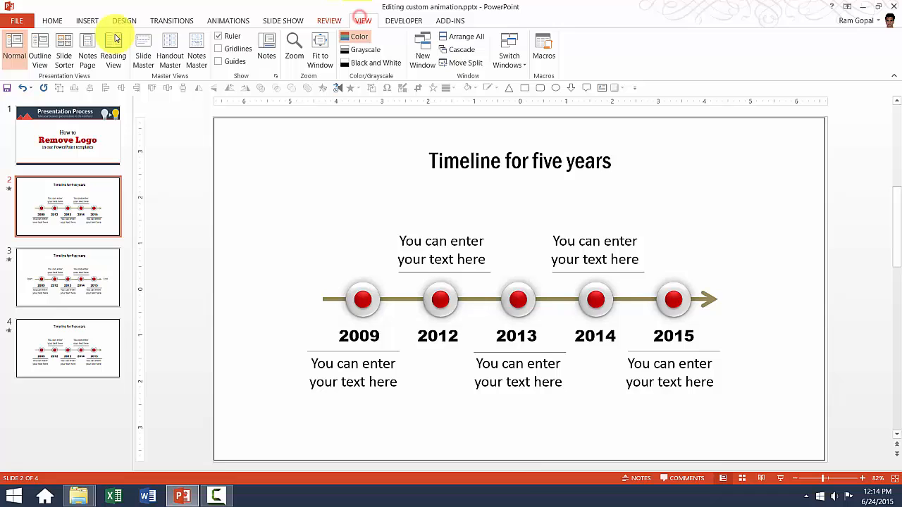
click(143, 49)
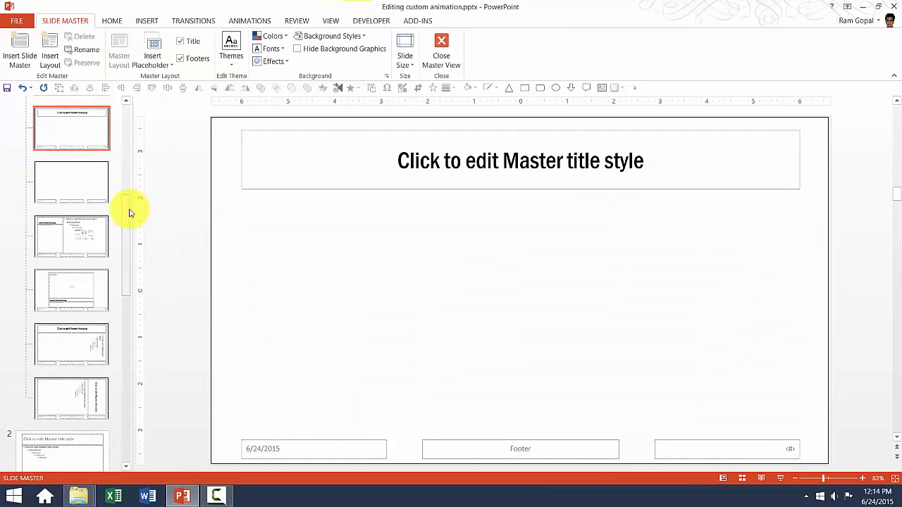
click(62, 132)
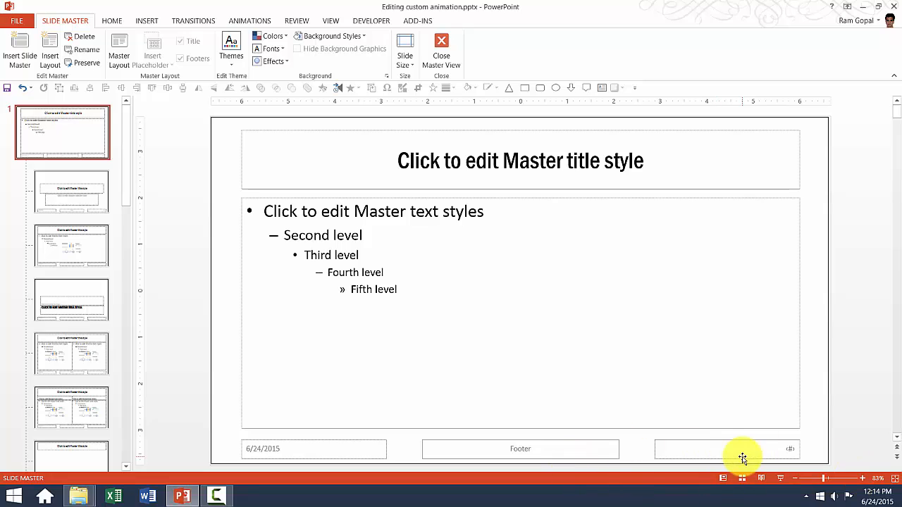
mouse_move(667, 472)
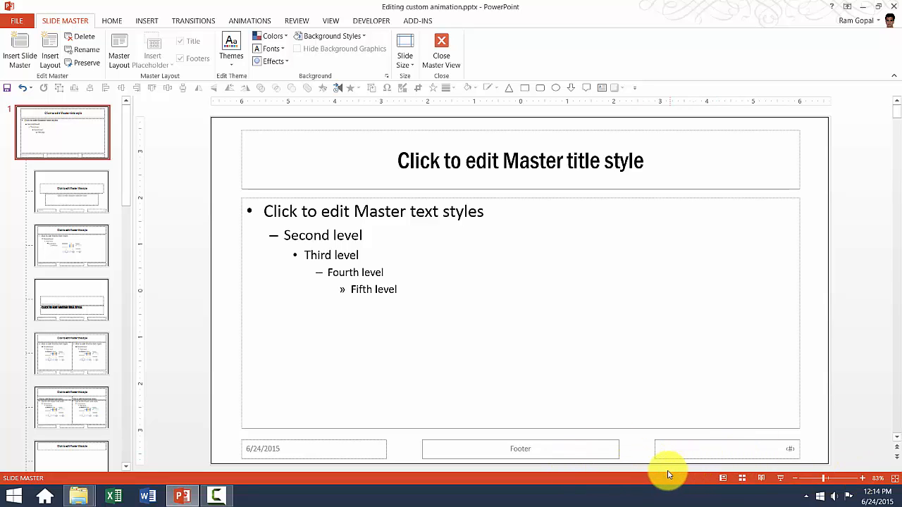
click(441, 50)
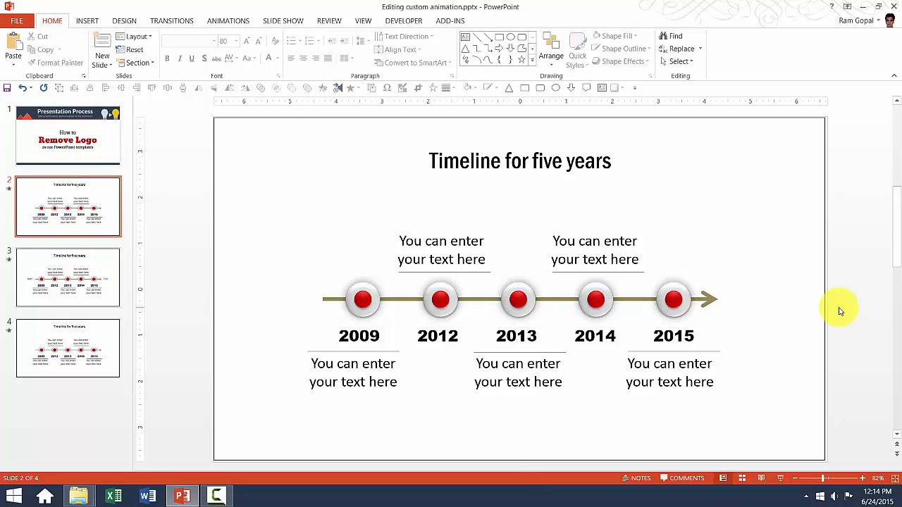
mouse_move(824, 415)
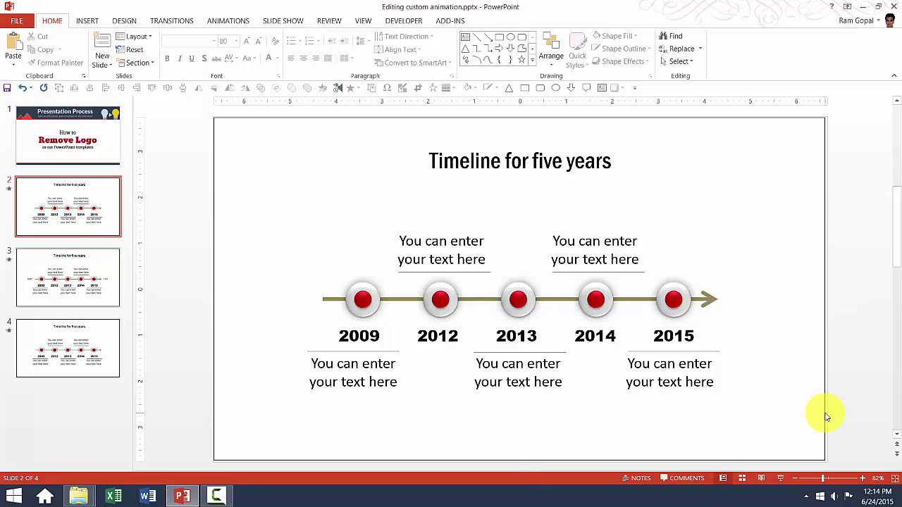